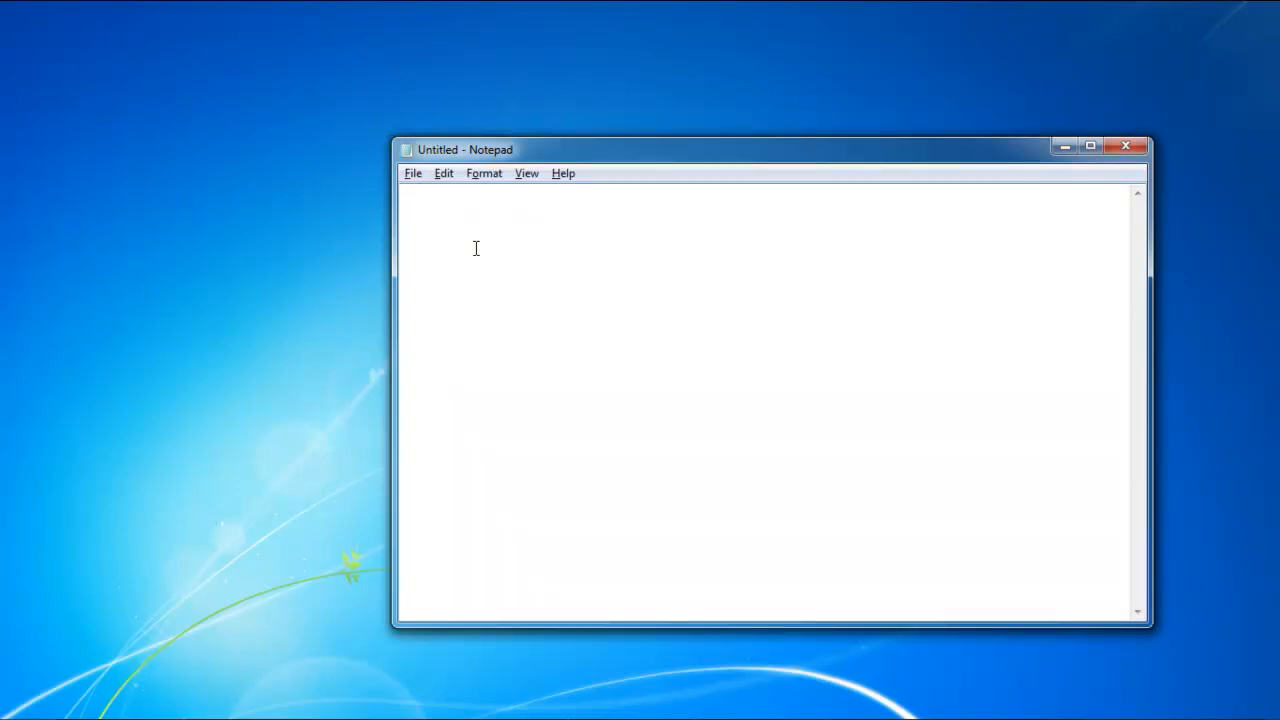
- Enter the first timecode line 0:00:00.005,0:00:03.500
{"action": "type", "text": "0:00:00."}
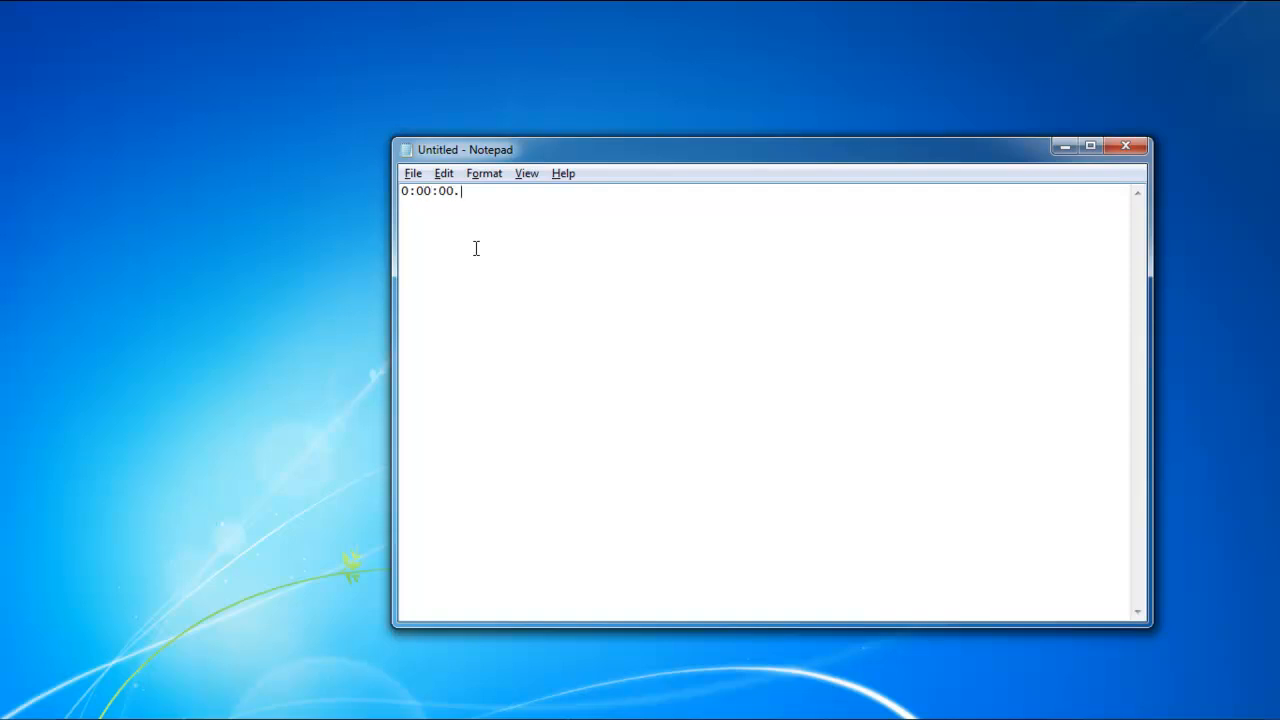
{"action": "type", "text": "005,"}
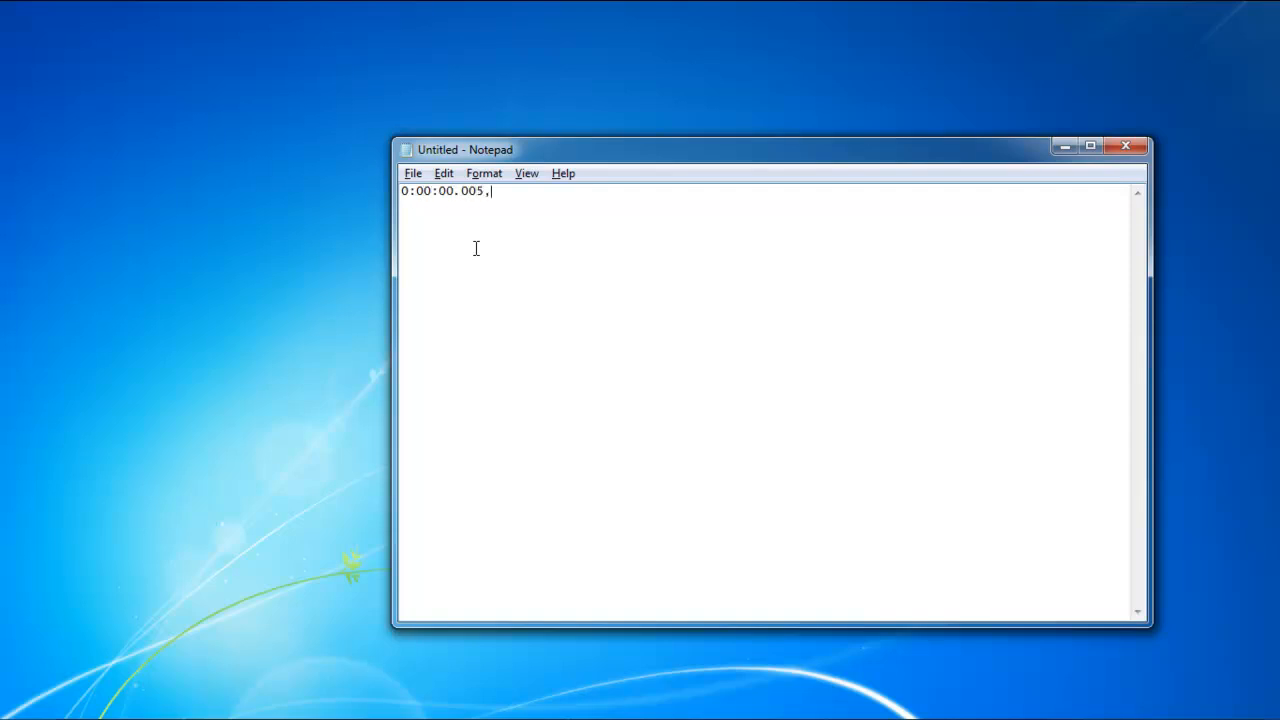
{"action": "type", "text": "0:00:03.5"}
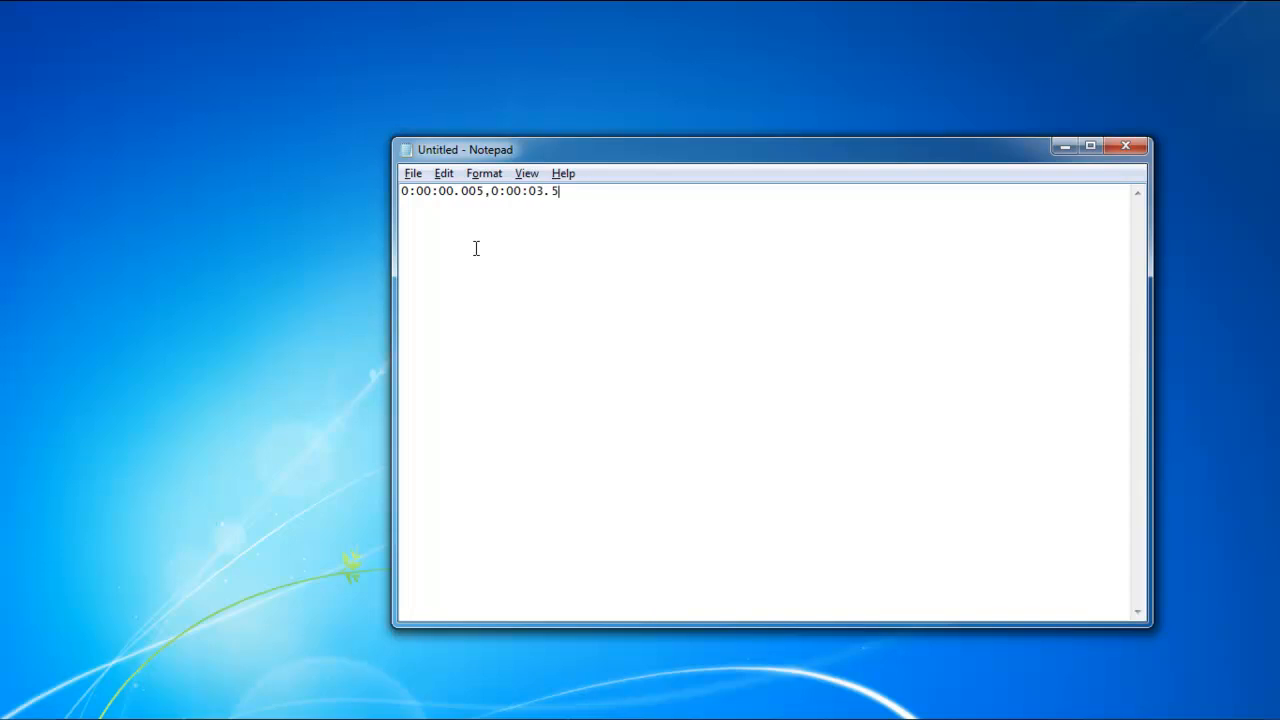
{"action": "type", "text": "00"}
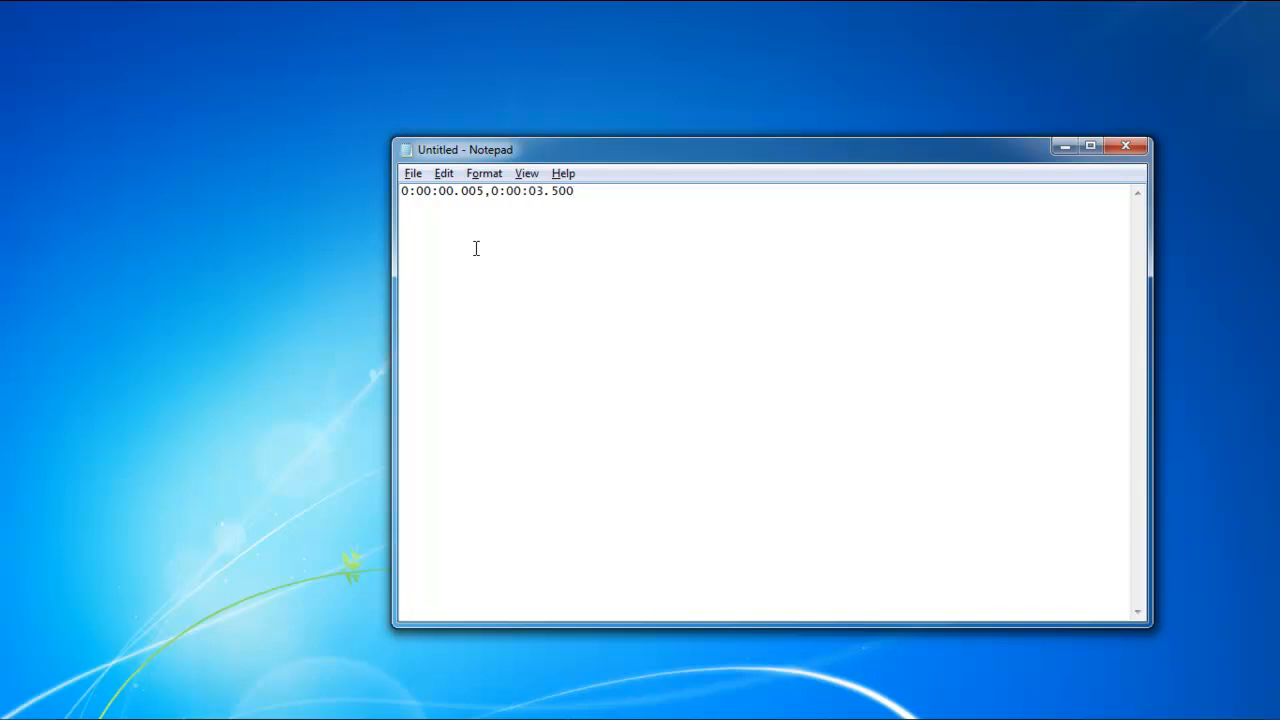
- Write the caption ">> In this tutorial we will show you how to access device manager" and begin a [pause] cue
{"action": "type", "text": ">> I"}
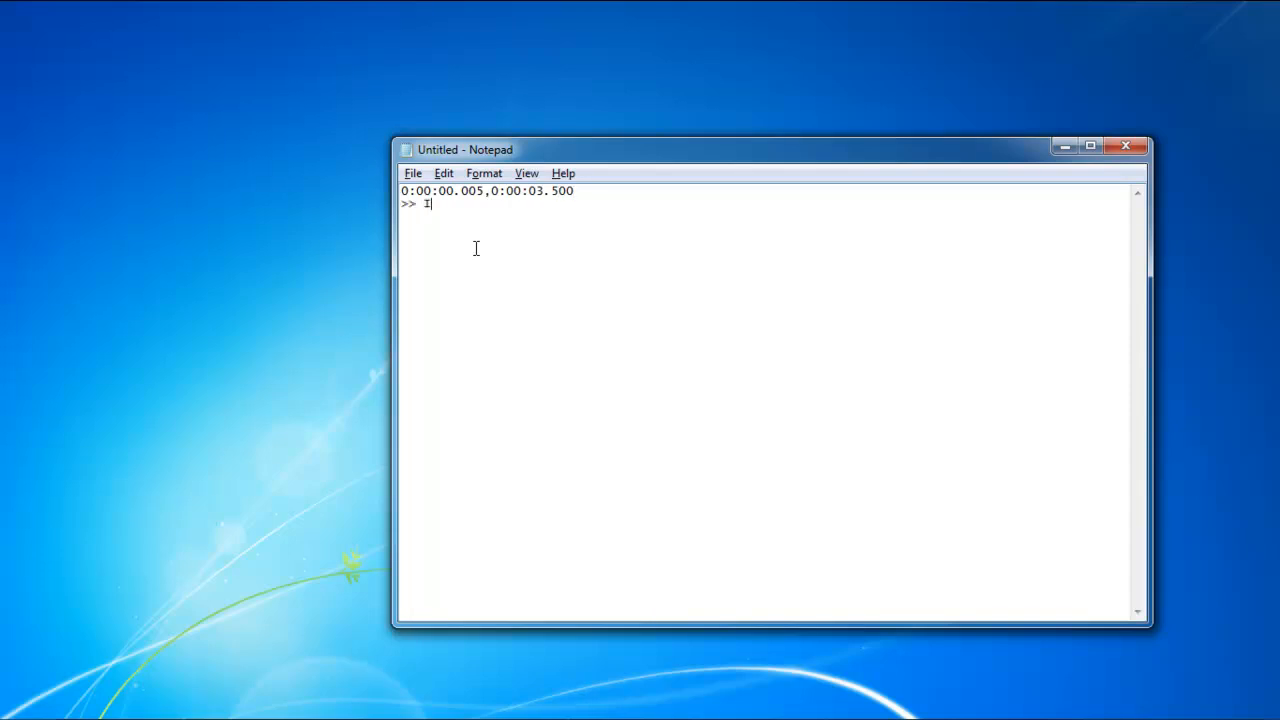
{"action": "type", "text": "n this"}
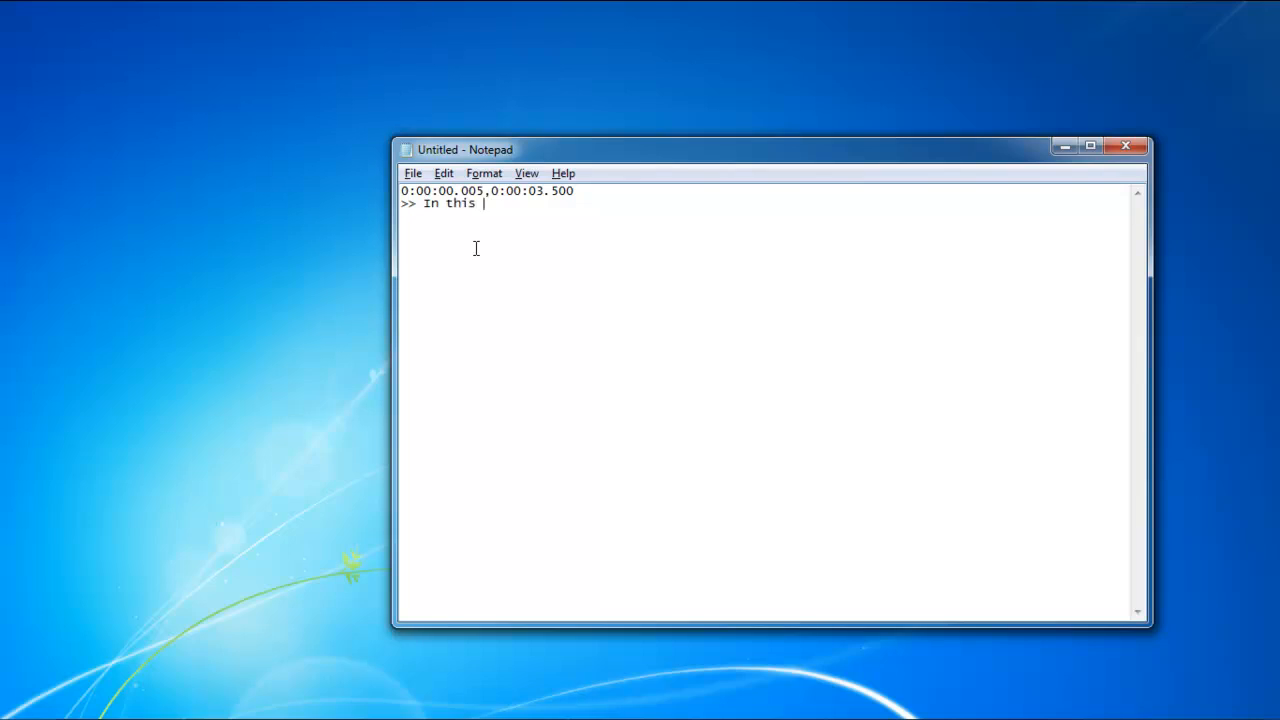
{"action": "type", "text": "tutorial"}
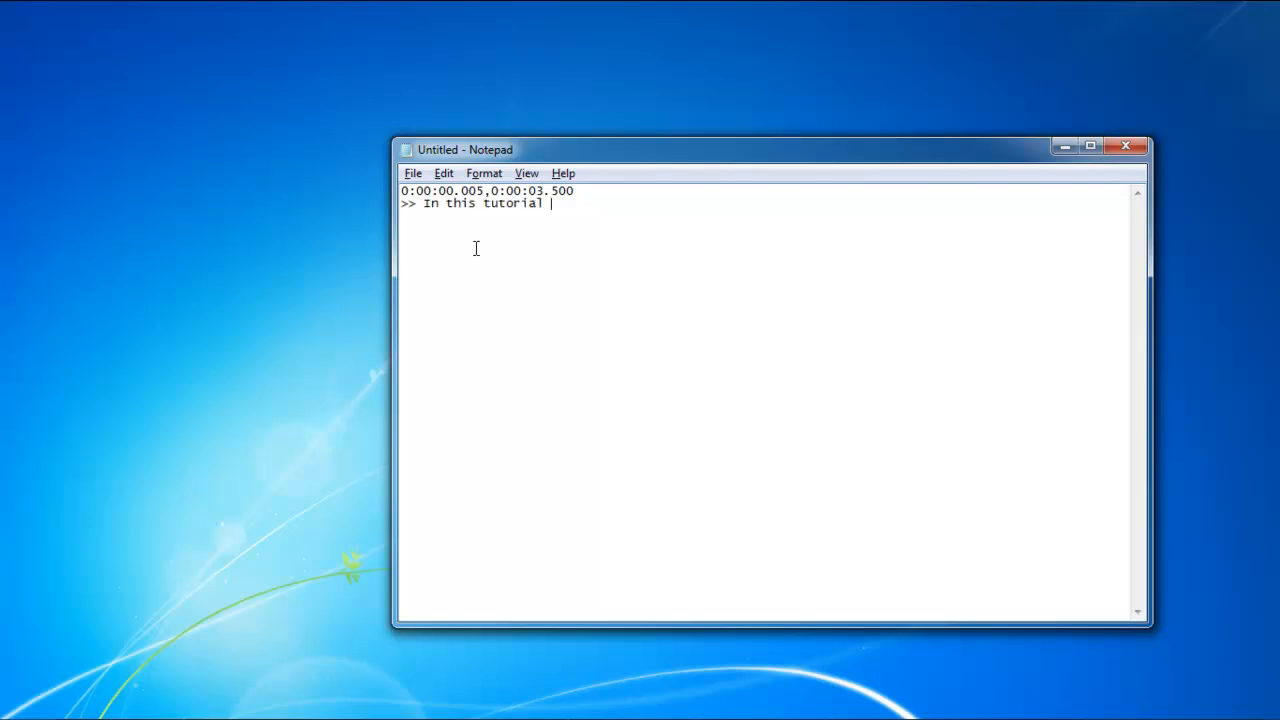
{"action": "type", "text": "we will"}
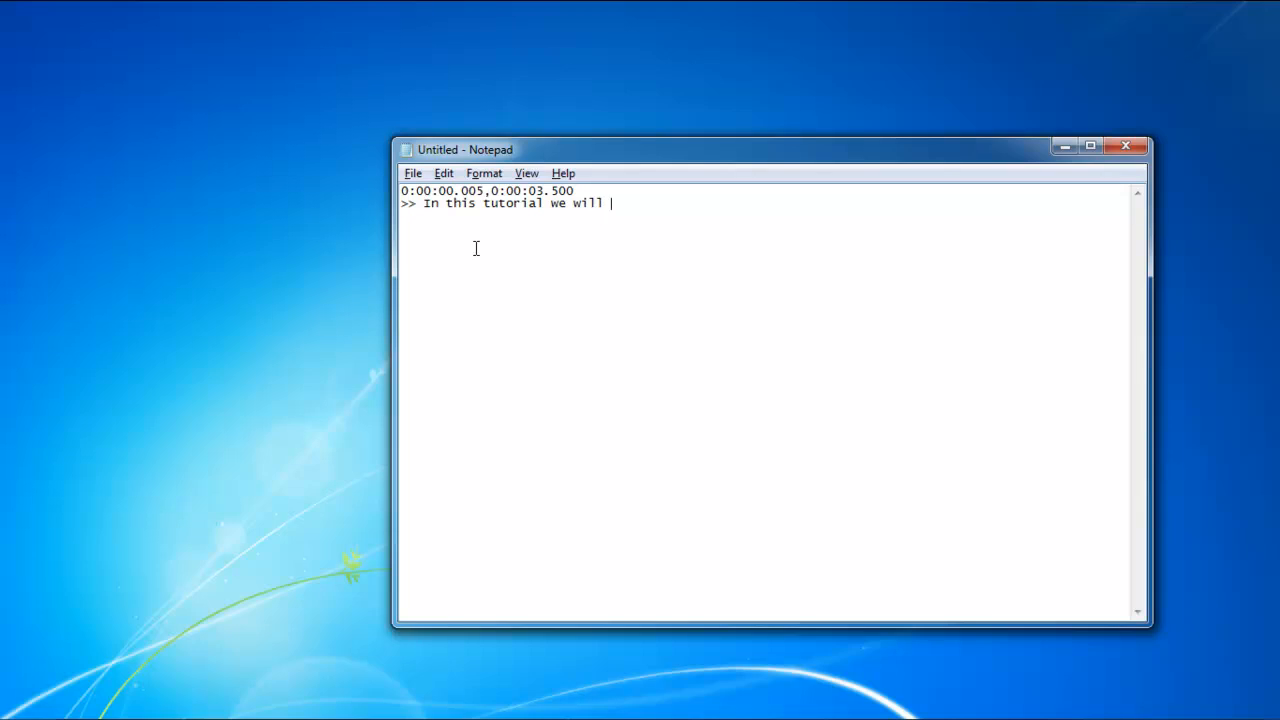
{"action": "type", "text": "show you how to access device m"}
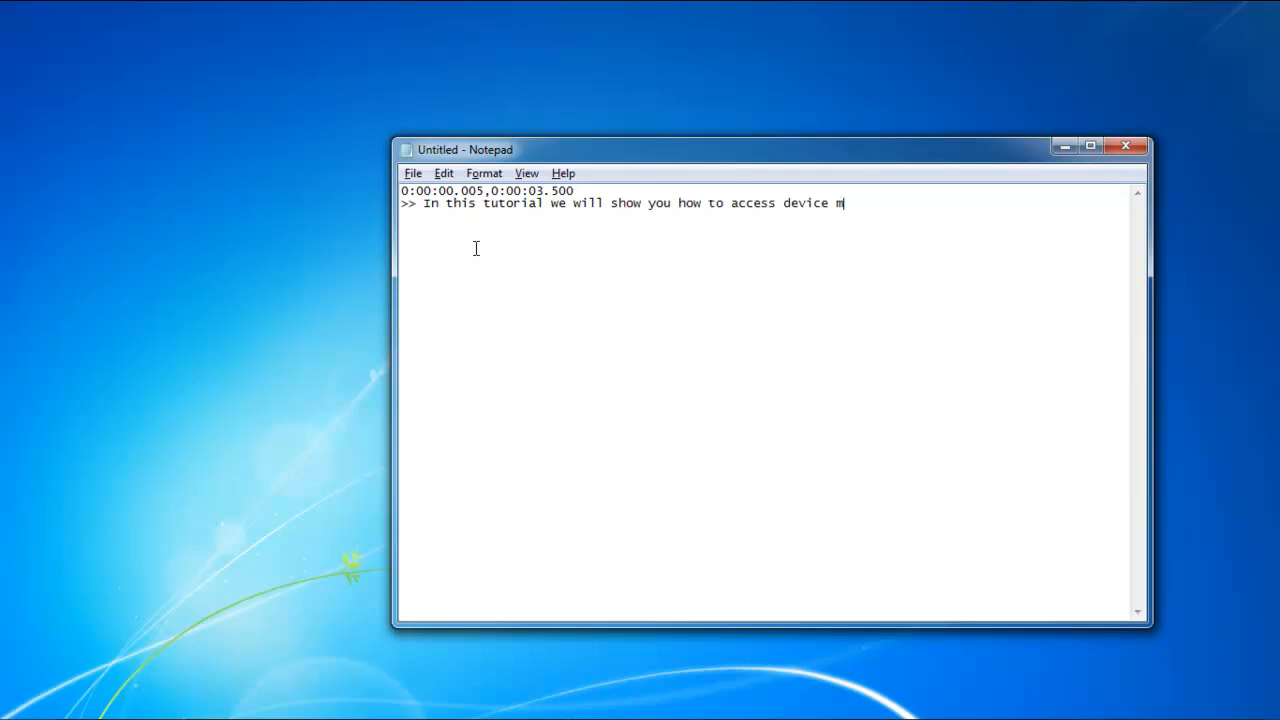
{"action": "type", "text": "anager"}
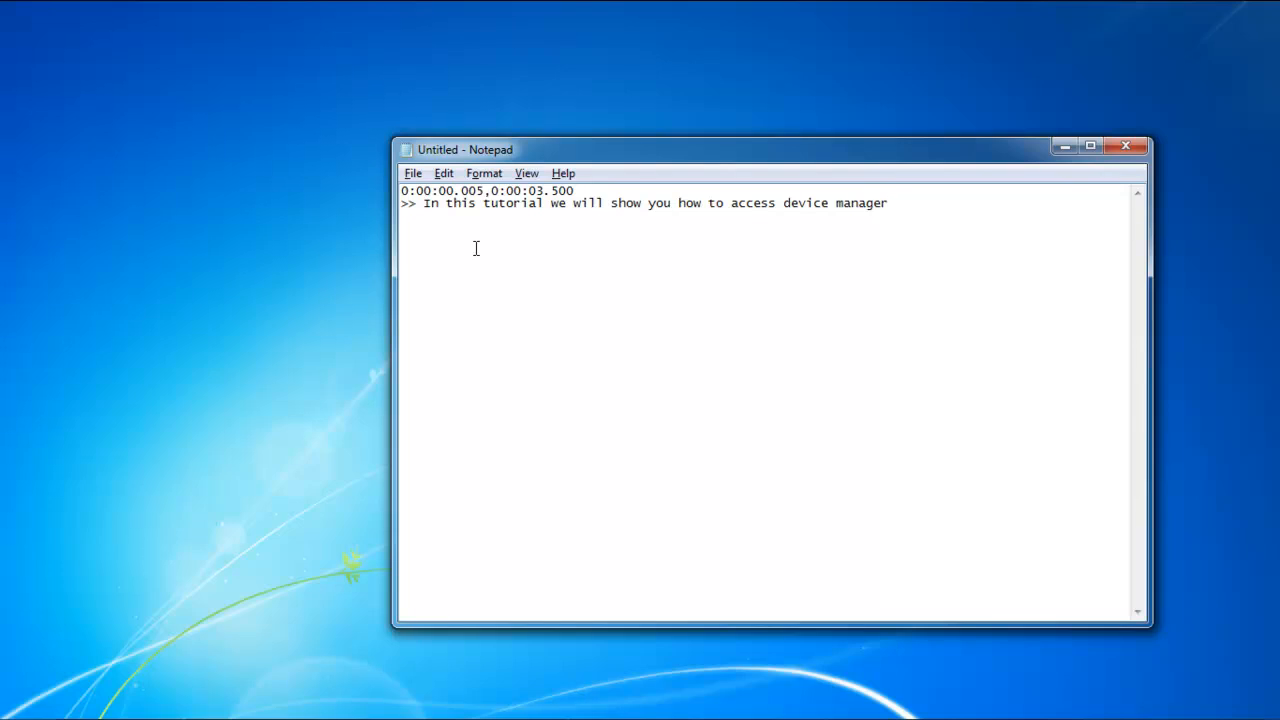
{"action": "type", "text": "[pau"}
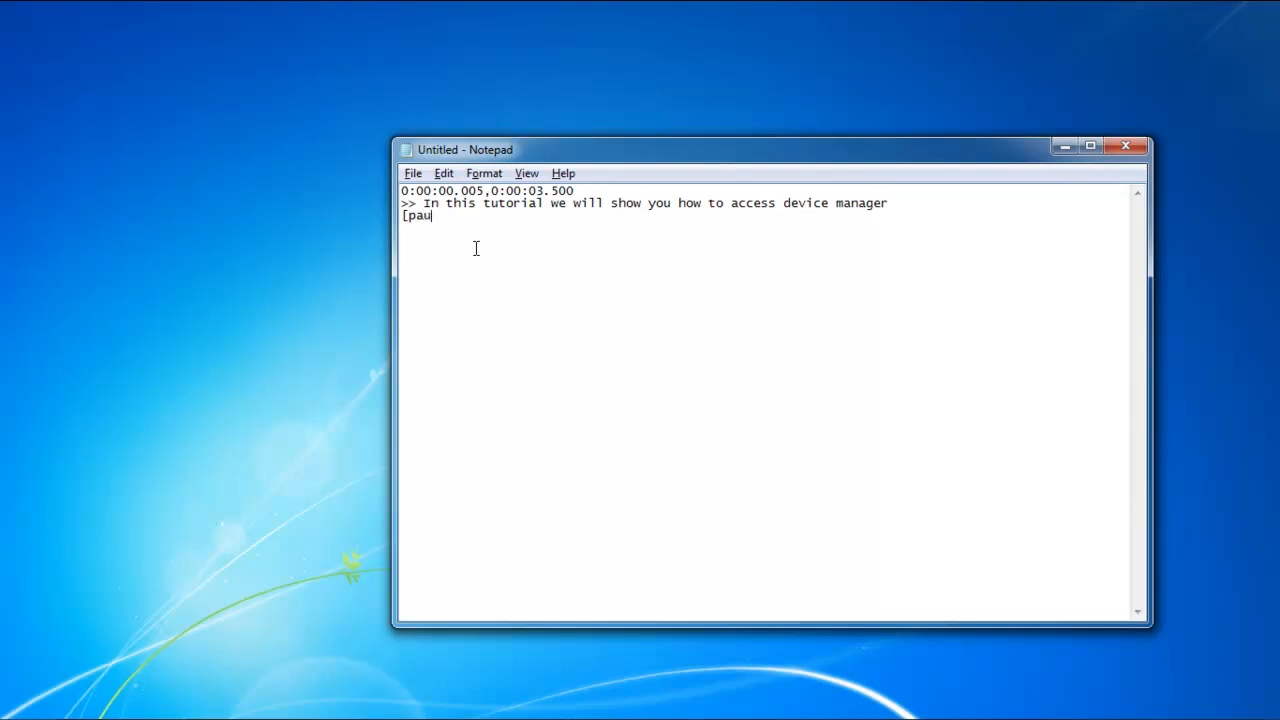
- Finish the [pause] cue and save the captions on the Desktop as How to access device manager.sub
{"action": "type", "text": "se]"}
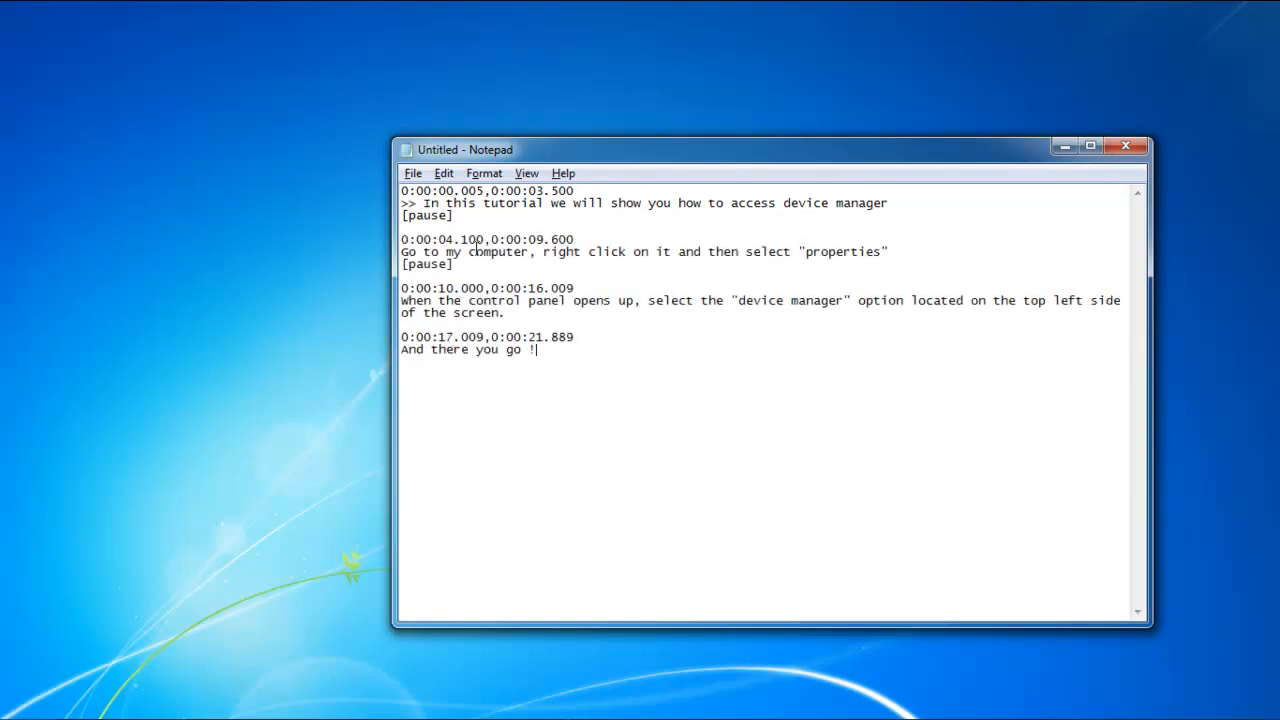
{"action": "left_click", "coordinate": [412, 172]}
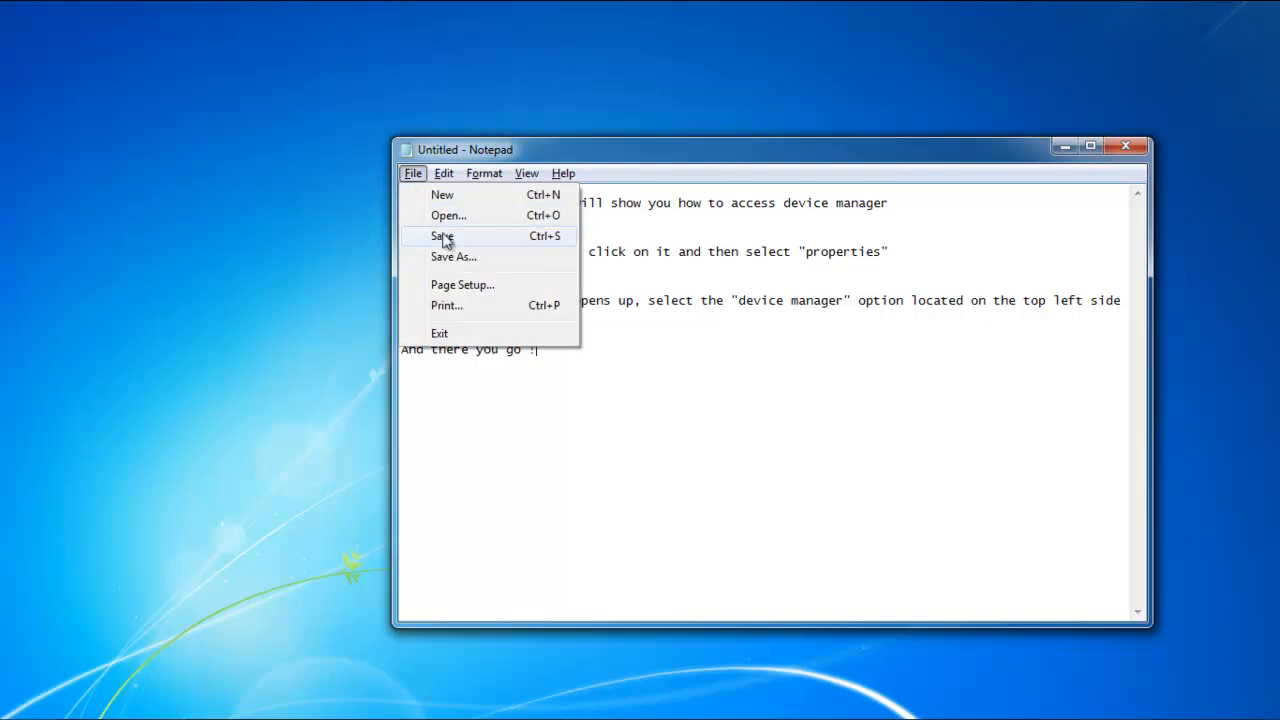
{"action": "left_click", "coordinate": [440, 236]}
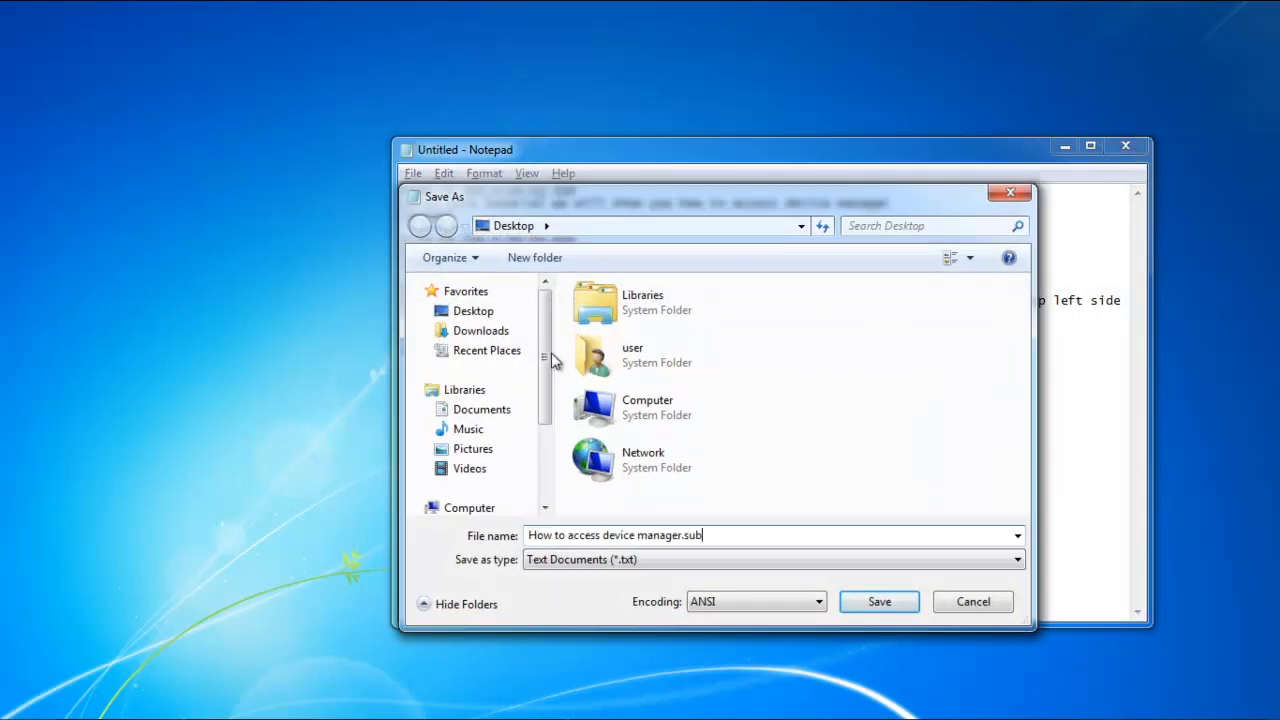
{"action": "left_click", "coordinate": [878, 600]}
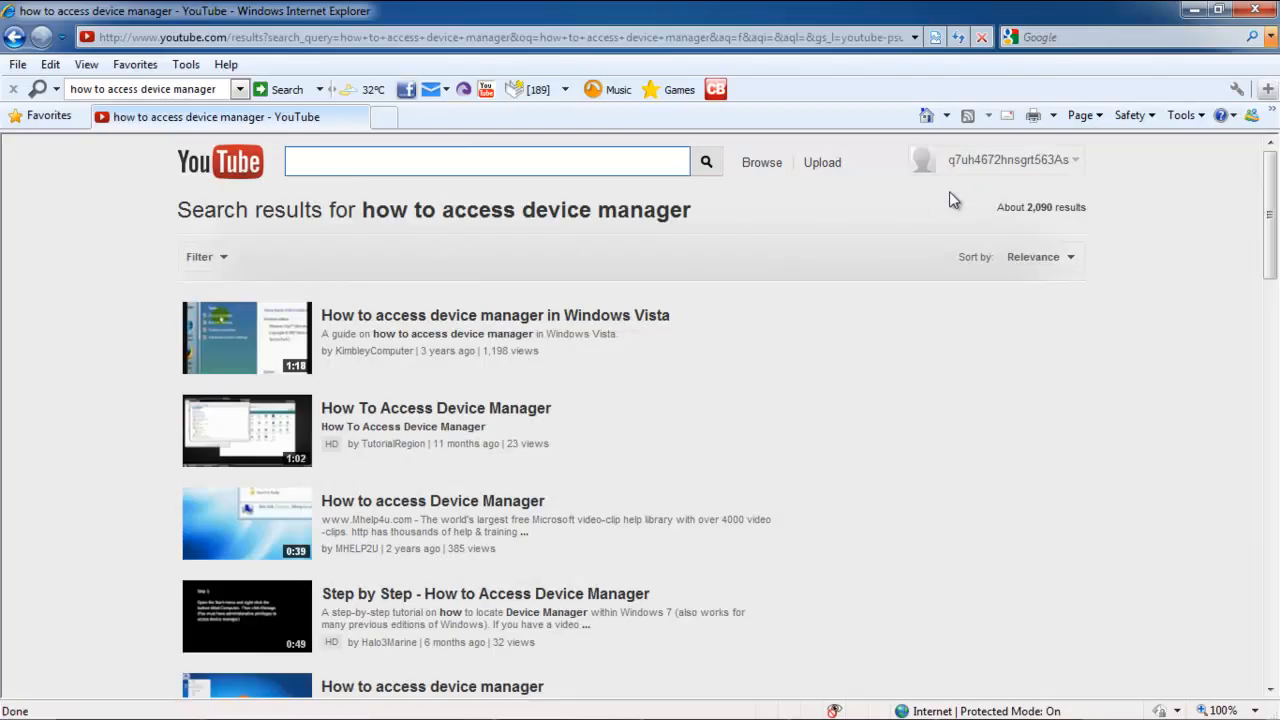
- Reach Video Manager and bring up editing choices for the How to access device manager video
{"action": "left_click", "coordinate": [1008, 160]}
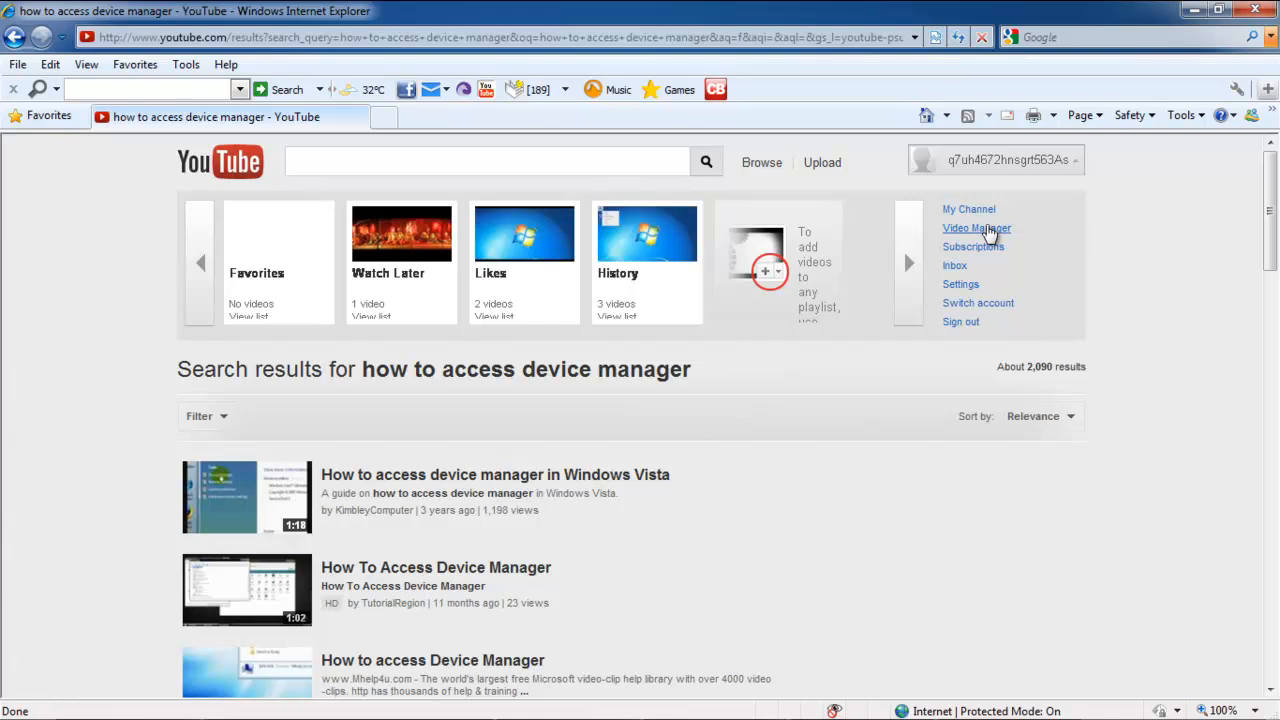
{"action": "left_click", "coordinate": [976, 228]}
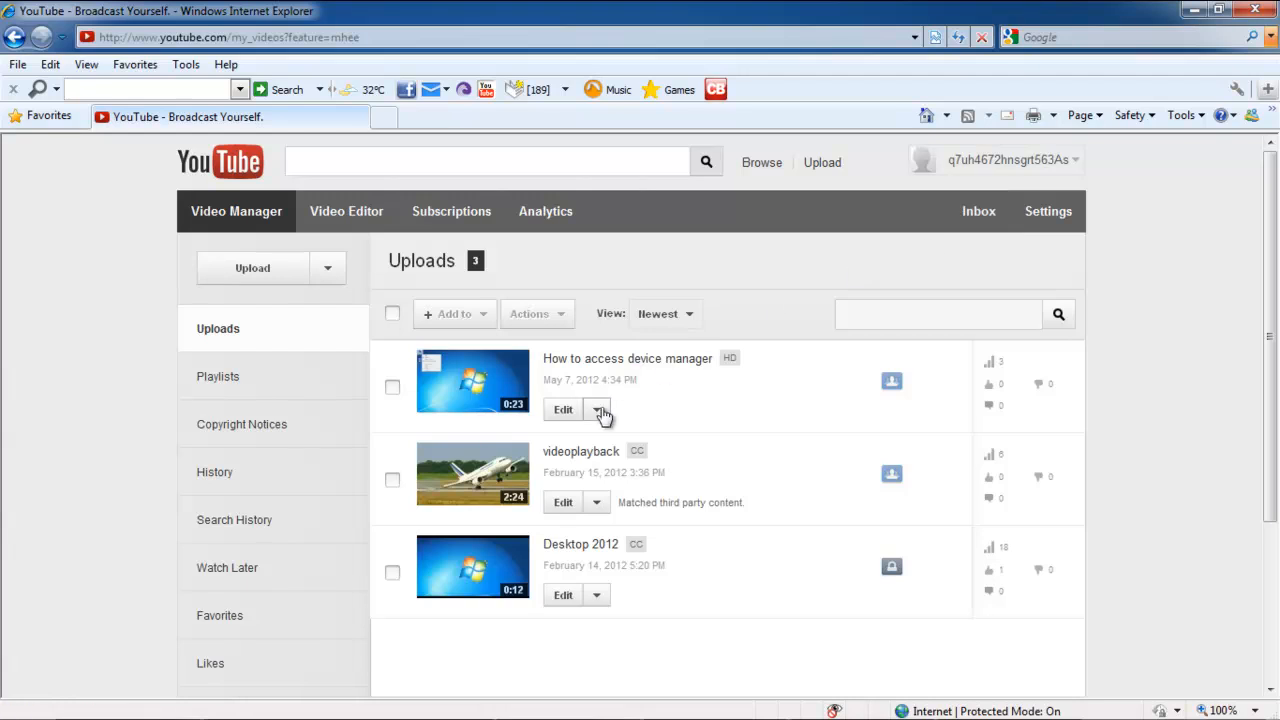
{"action": "left_click", "coordinate": [596, 408]}
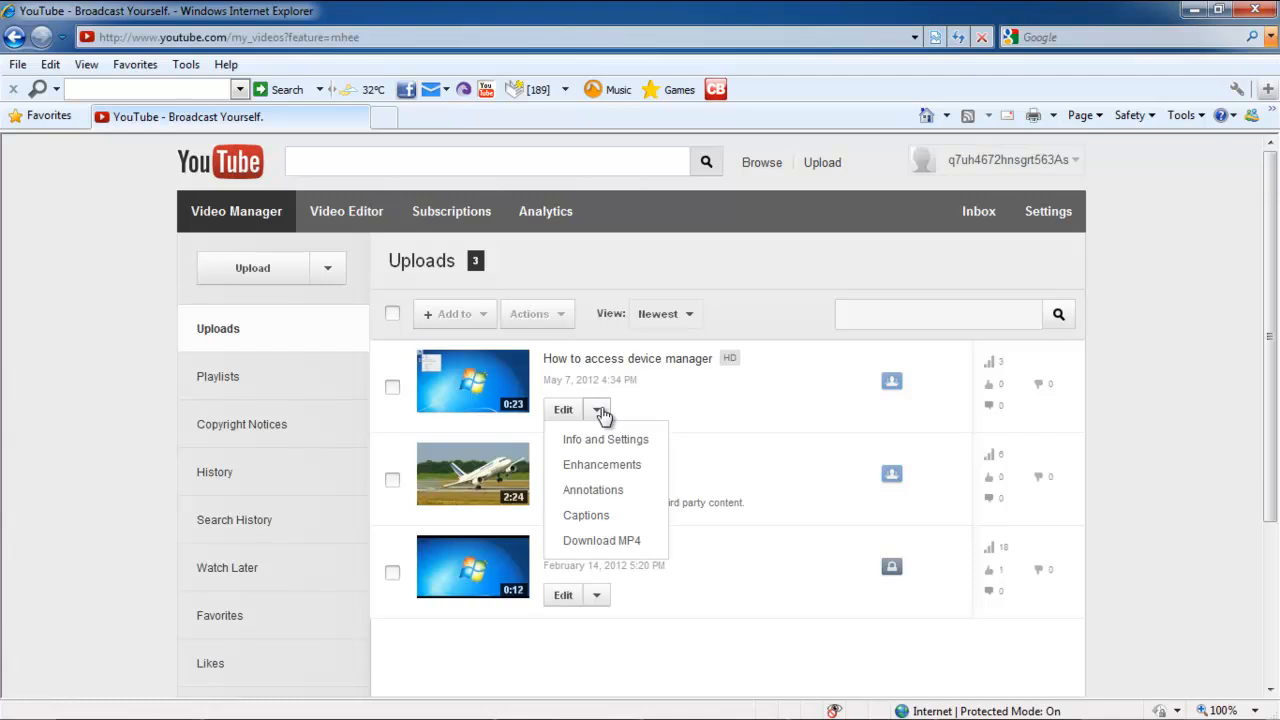
{"action": "mouse_move", "coordinate": [586, 516]}
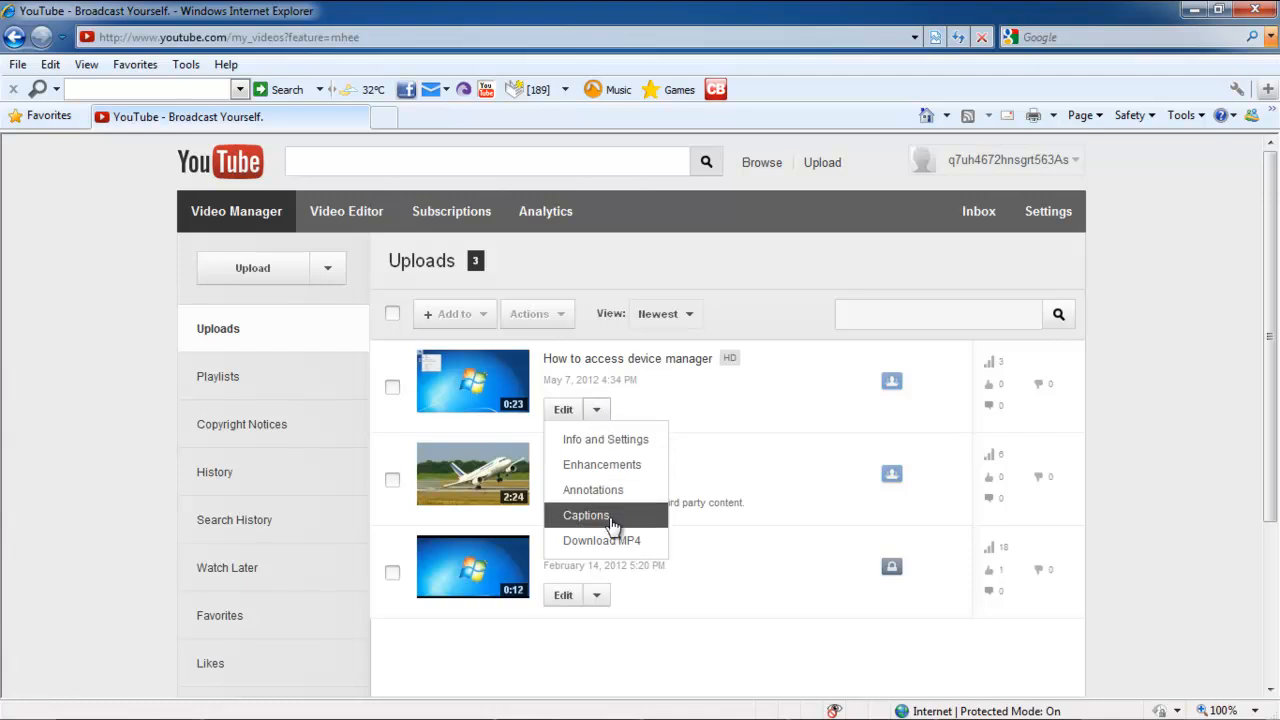
- Upload How to access device manager.sub as a new caption track for the video
{"action": "left_click", "coordinate": [586, 516]}
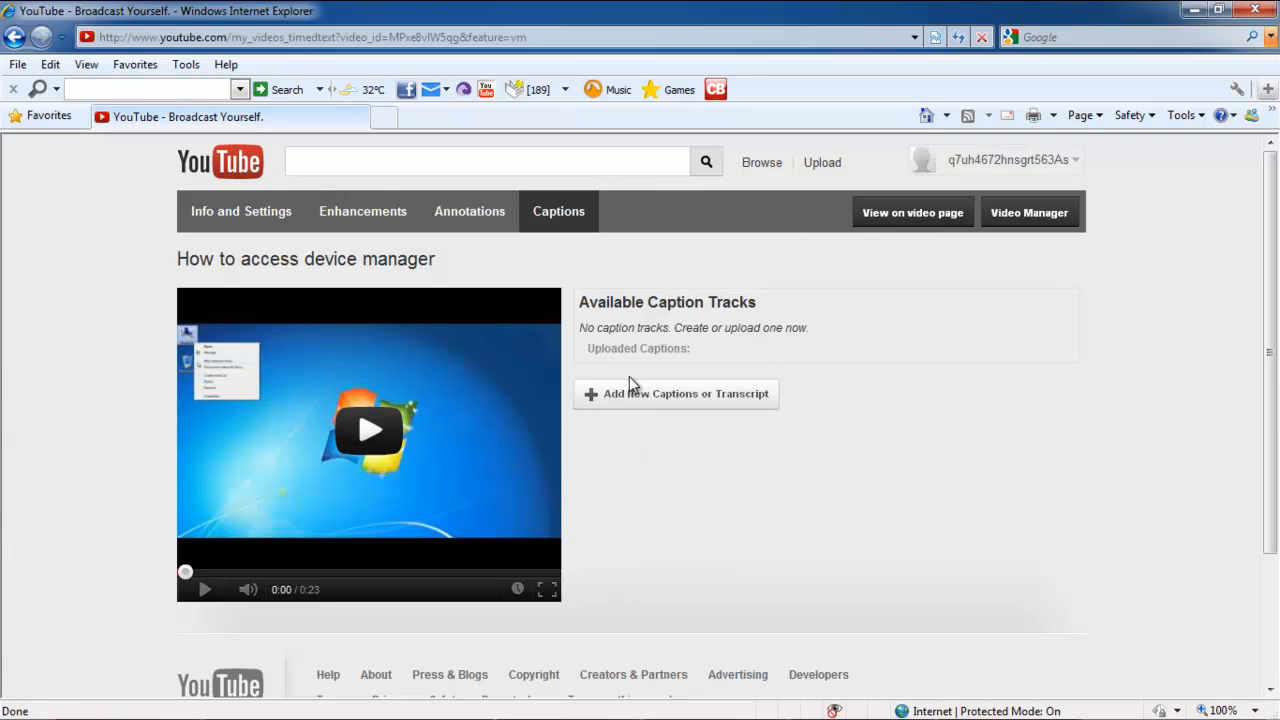
{"action": "left_click", "coordinate": [676, 392]}
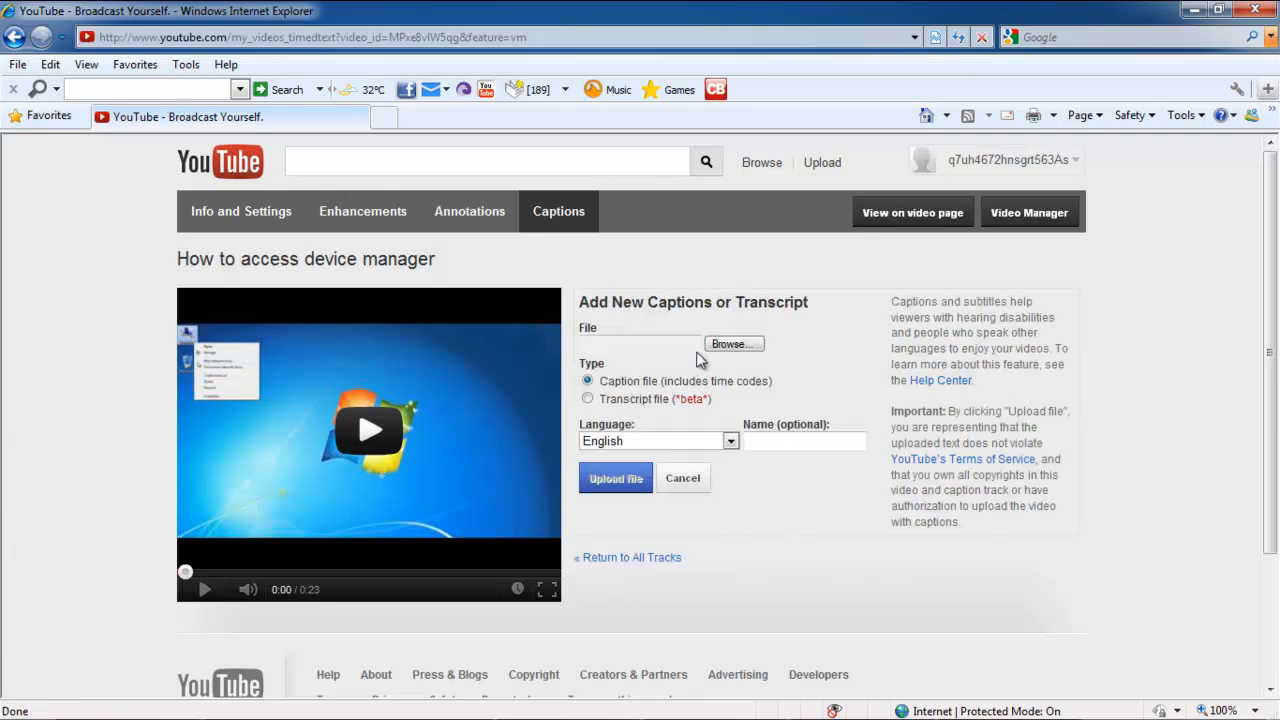
{"action": "left_click", "coordinate": [734, 344]}
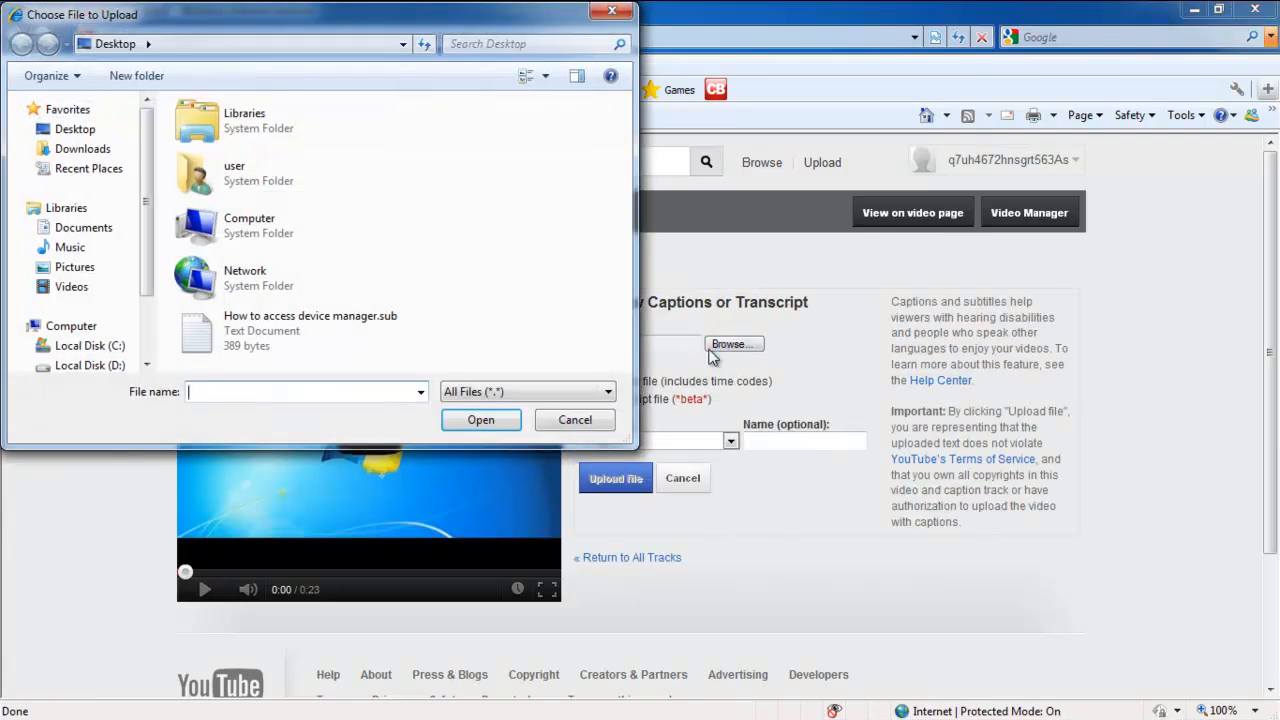
{"action": "left_click", "coordinate": [574, 420]}
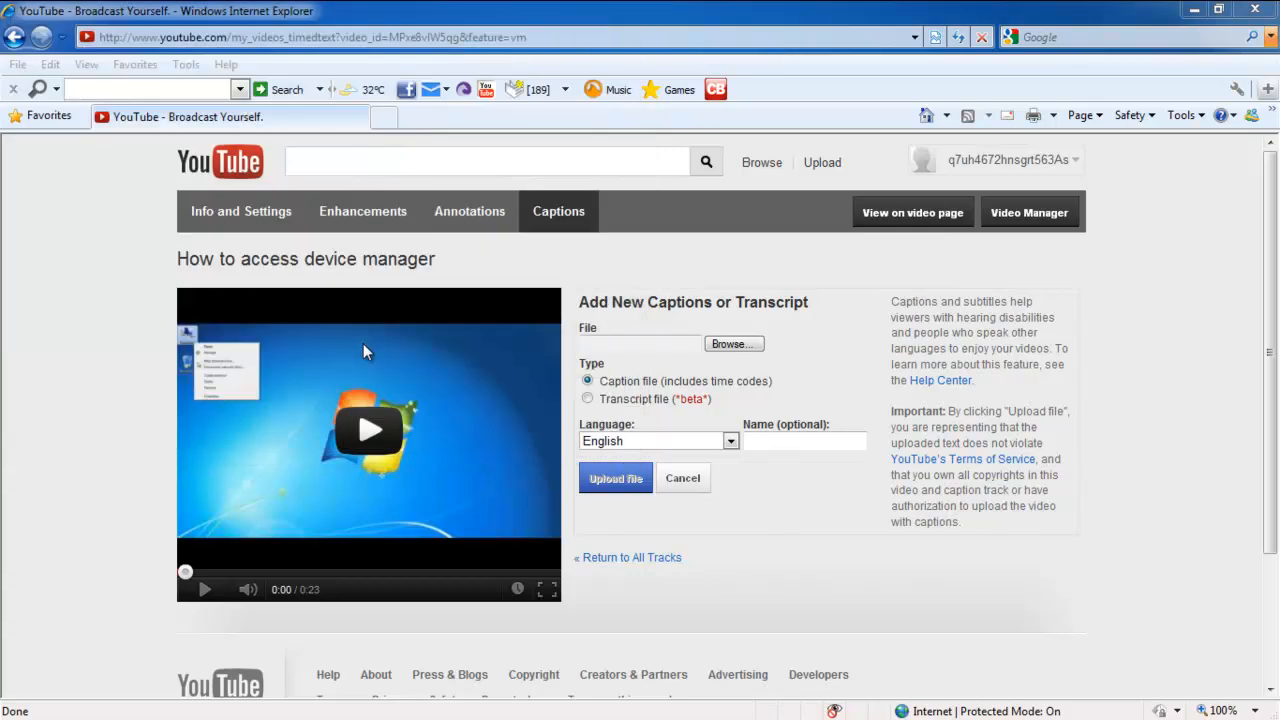
{"action": "left_click", "coordinate": [682, 478]}
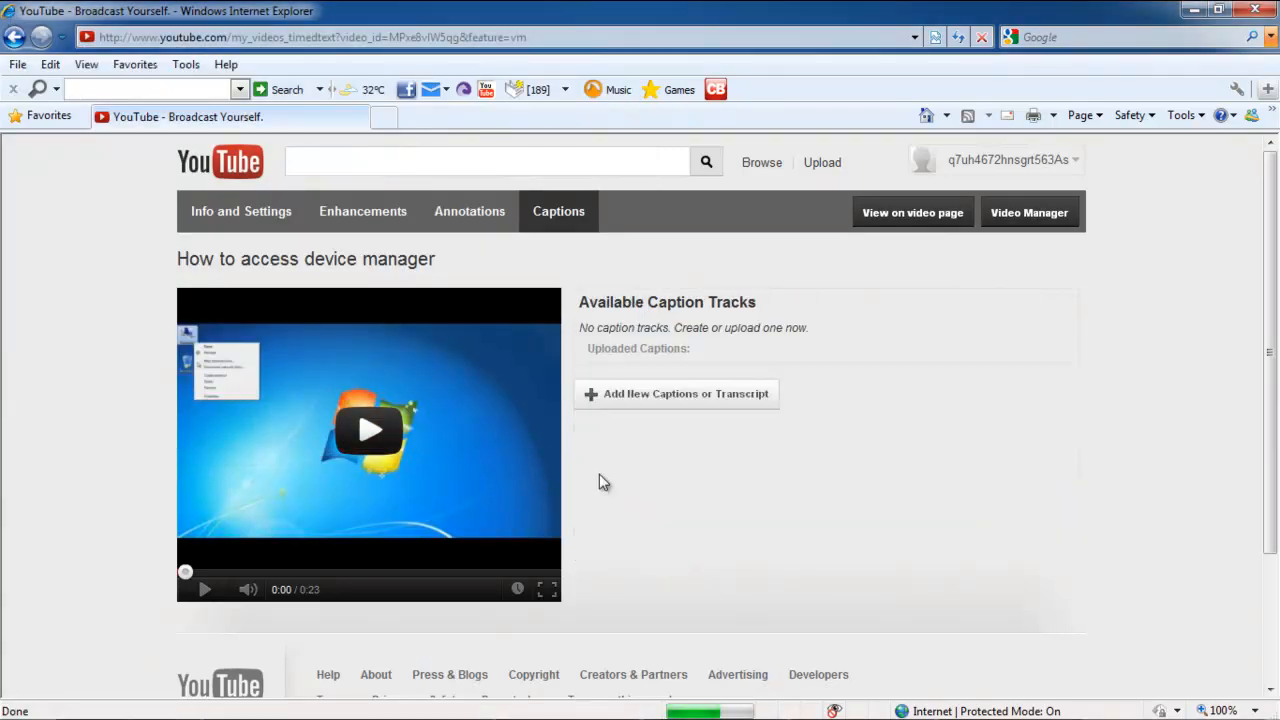